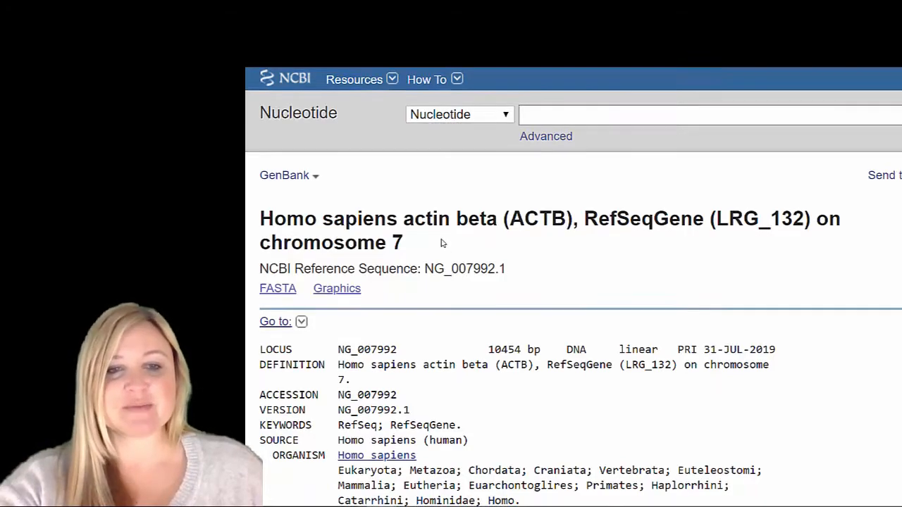
# Step: Highlight '10454 bp DNA' on the LOCUS line, then review the references and gene summary
pyautogui.scroll(-3)
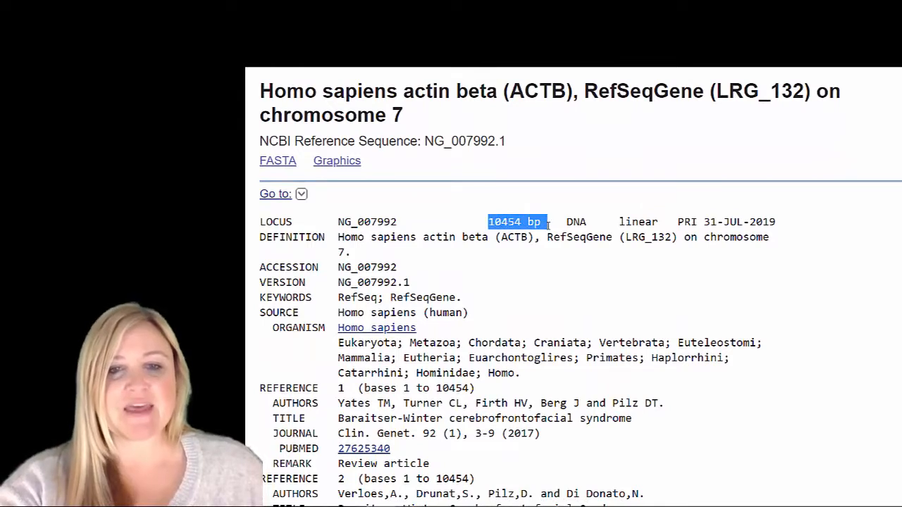
pyautogui.moveTo(546, 222); pyautogui.dragTo(592, 222)
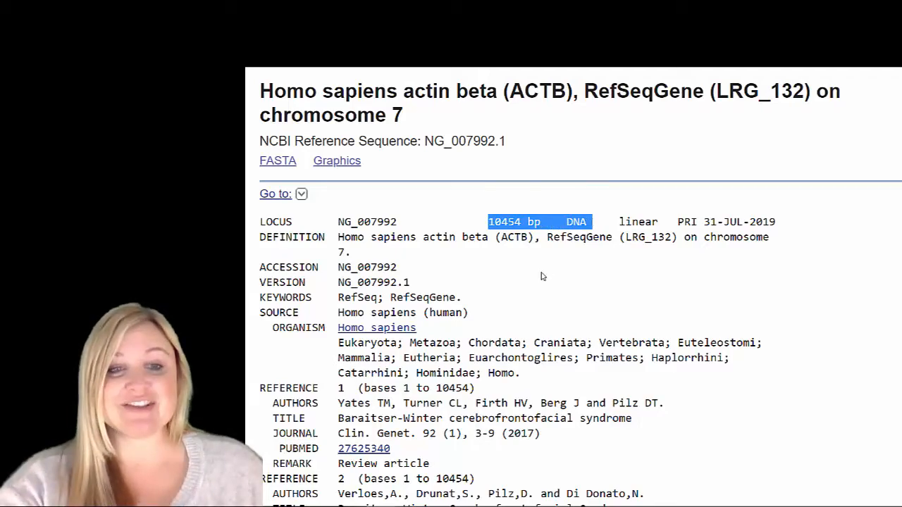
pyautogui.scroll(-3)
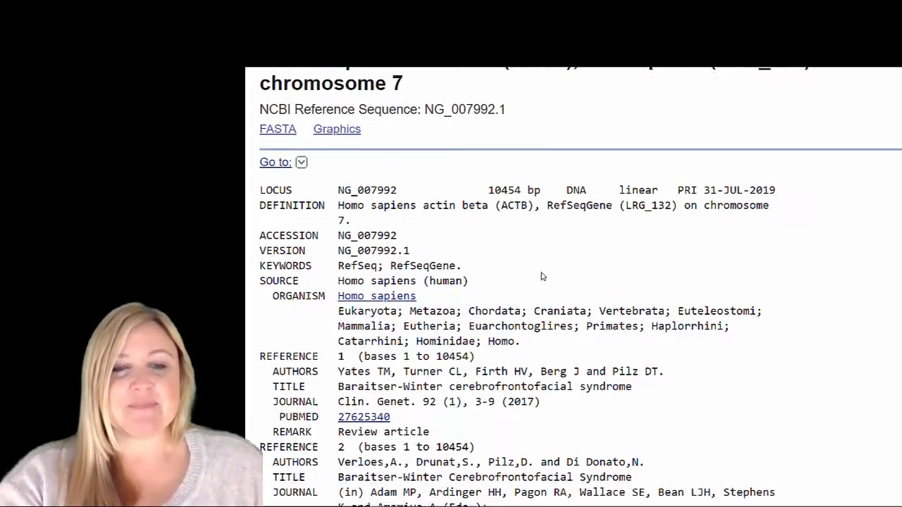
pyautogui.scroll(-3)
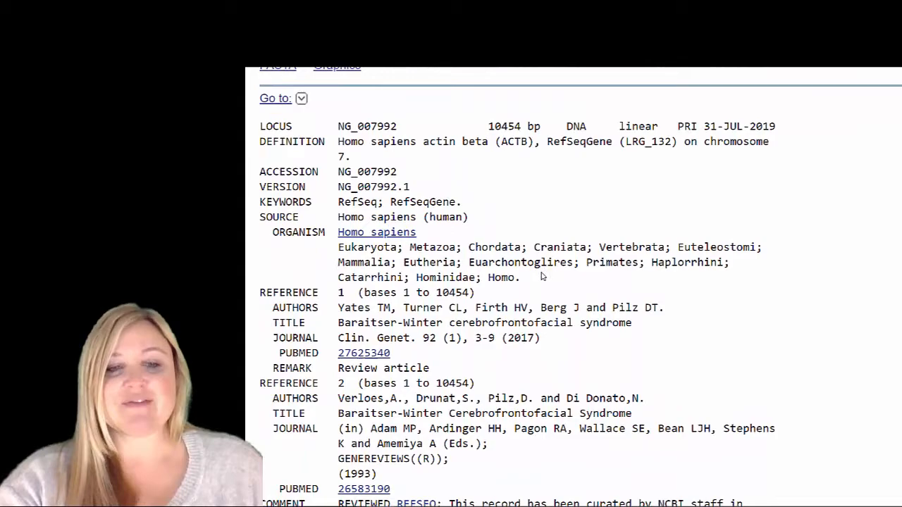
pyautogui.scroll(-3)
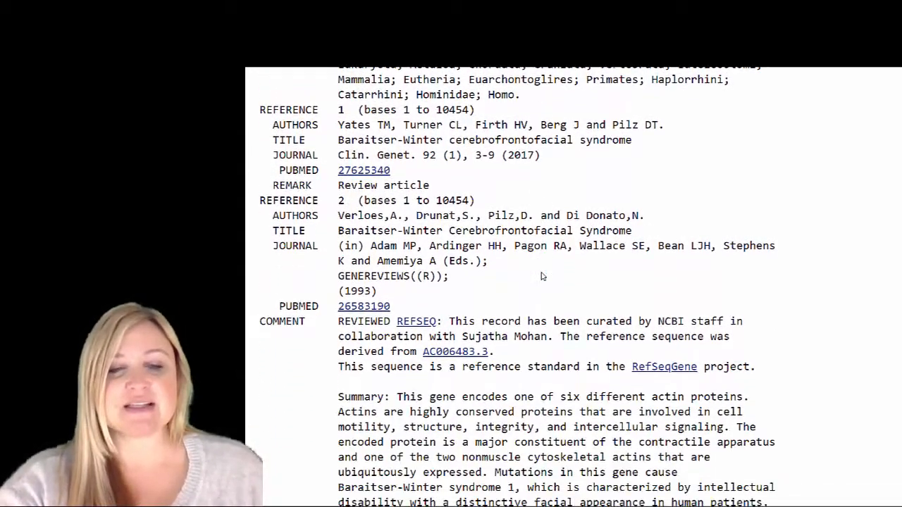
pyautogui.scroll(-3)
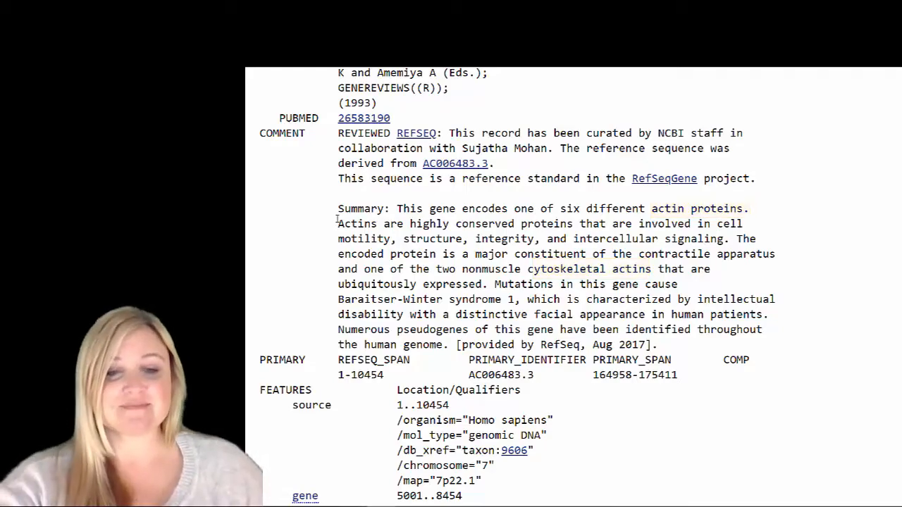
# Step: Scroll past the gene, mRNA, exon, CDS and STS features to the ORIGIN sequence
pyautogui.scroll(-3)
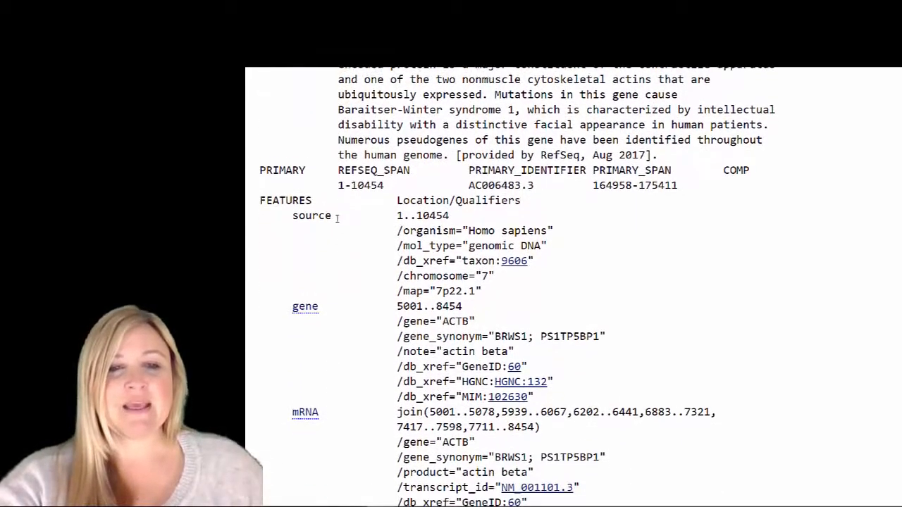
pyautogui.scroll(-3)
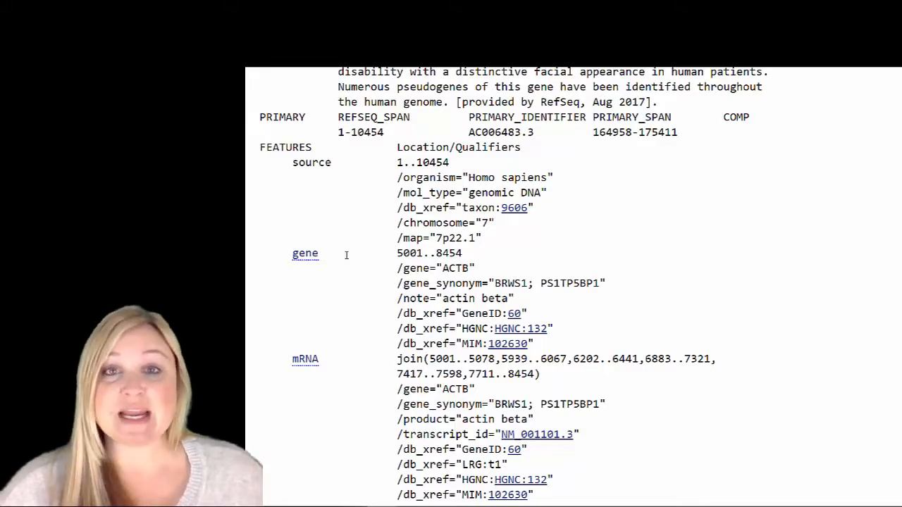
pyautogui.scroll(-3)
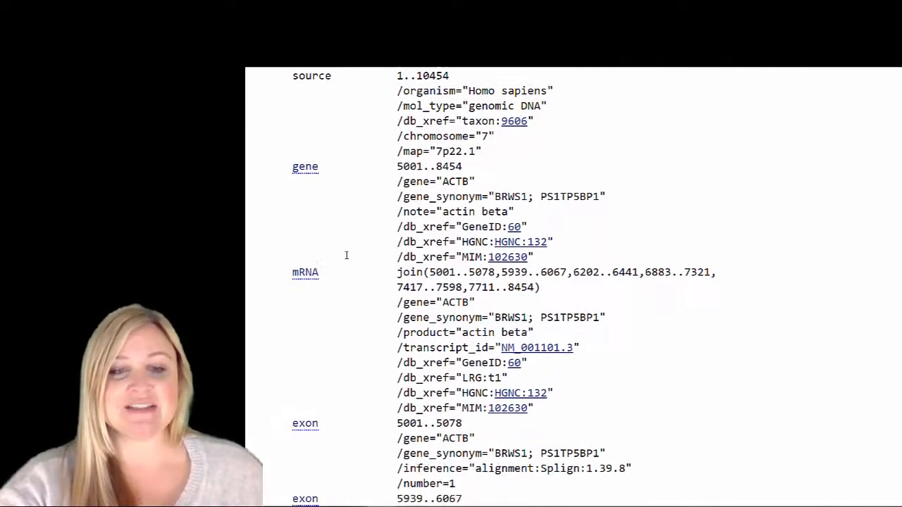
pyautogui.scroll(-3)
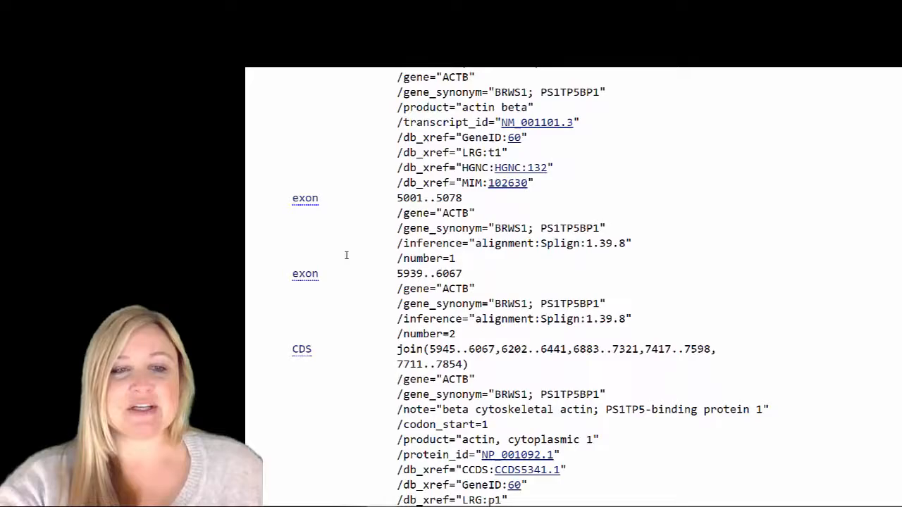
pyautogui.scroll(-3)
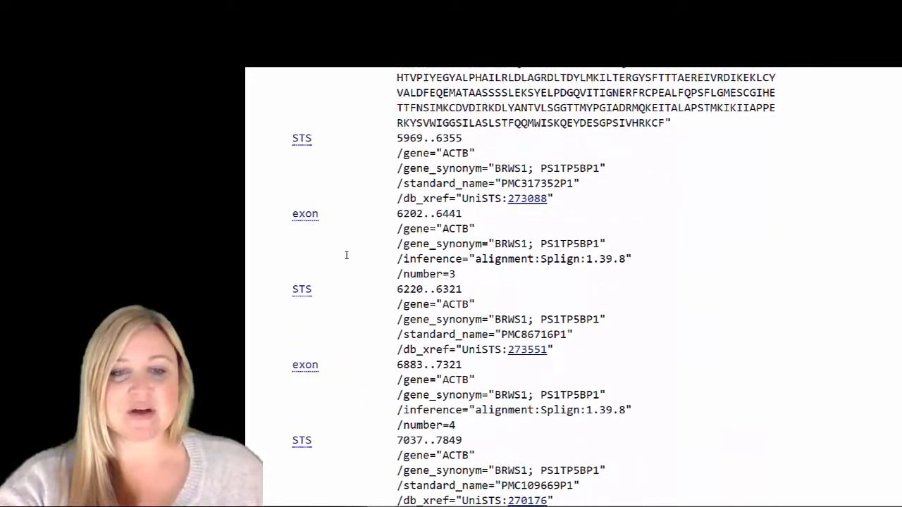
pyautogui.scroll(-3)
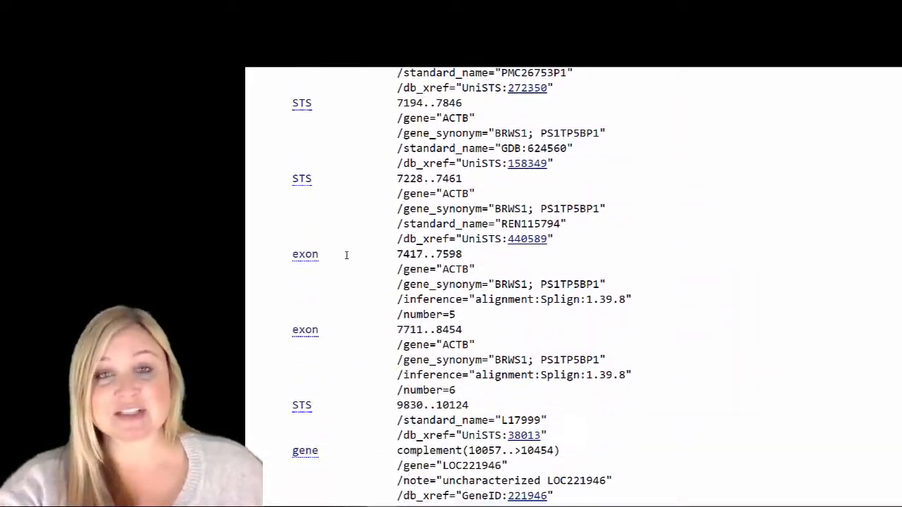
pyautogui.scroll(-3)
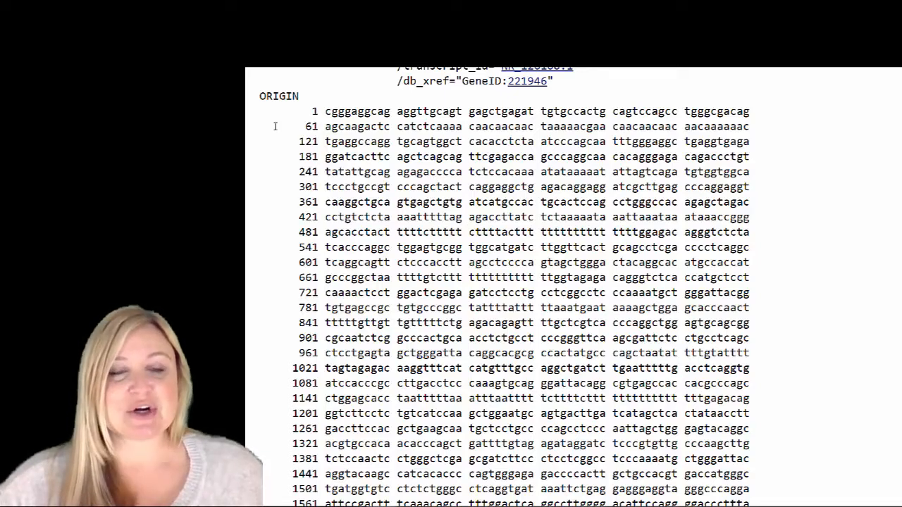
# Step: Mark the first block of ORIGIN bases, view the sequence end, then return to STS features
pyautogui.doubleClick(326, 111)
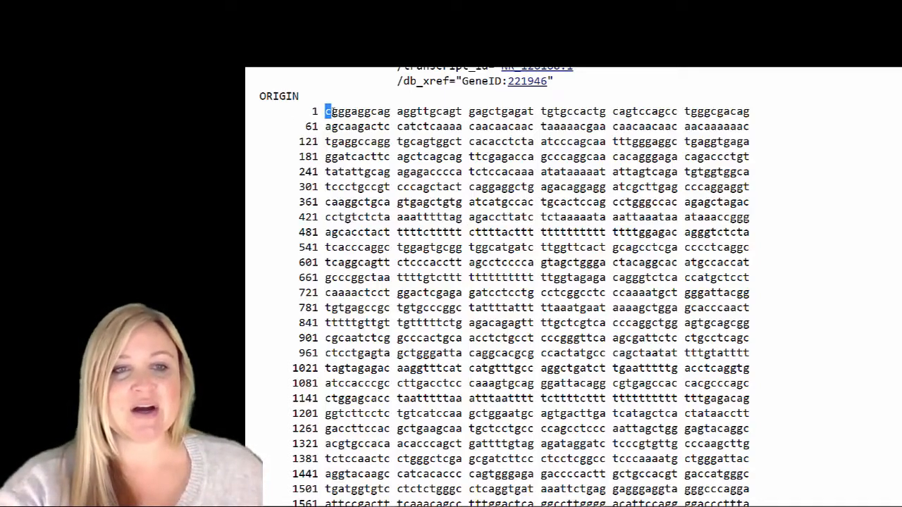
pyautogui.moveTo(326, 111); pyautogui.dragTo(358, 111)
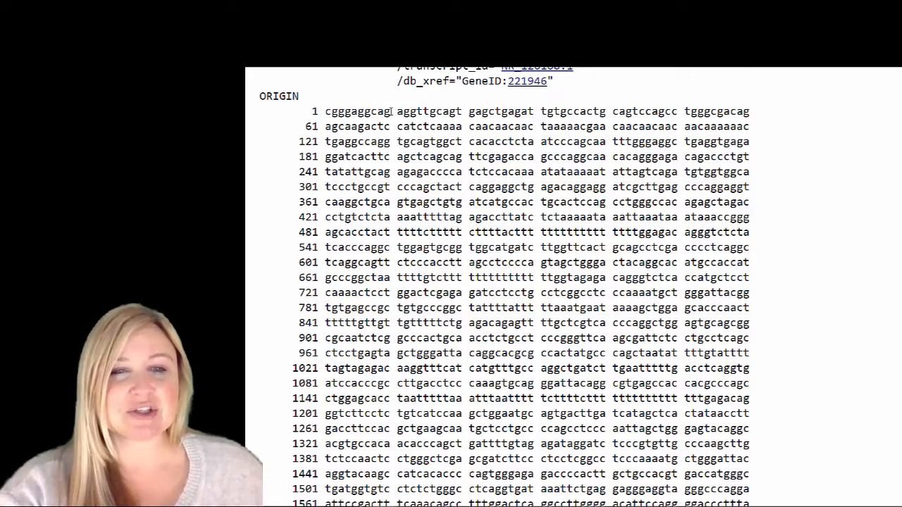
pyautogui.scroll(-3)
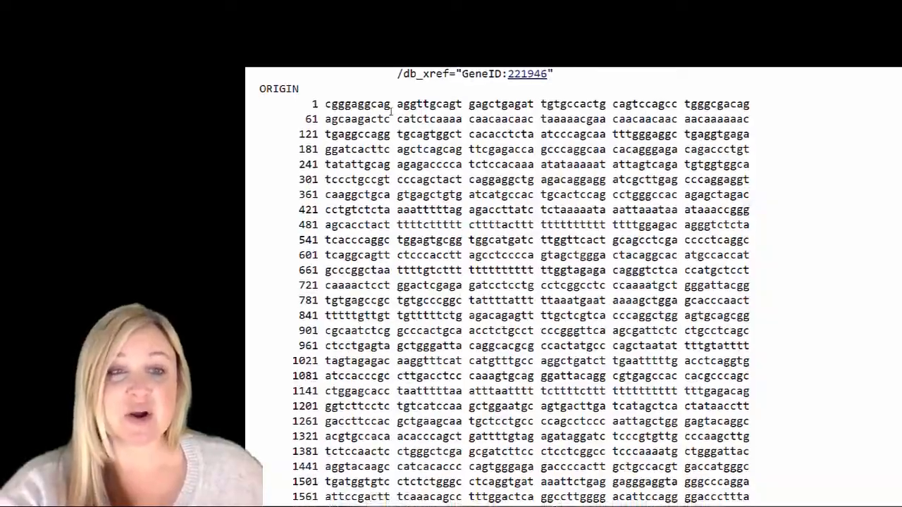
pyautogui.scroll(-3)
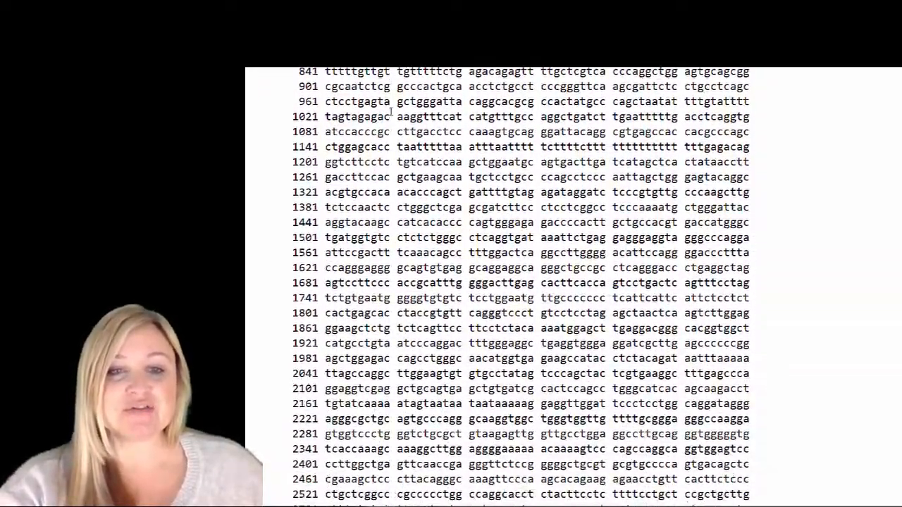
pyautogui.scroll(-3)
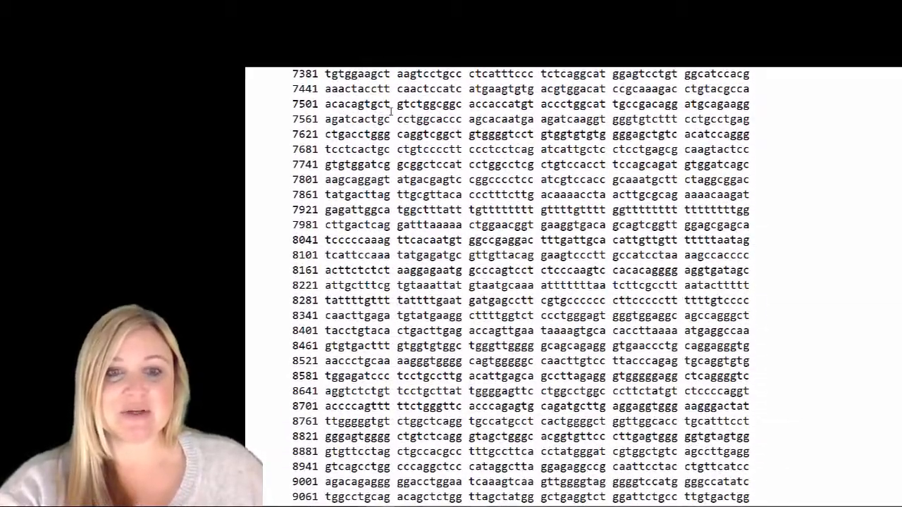
pyautogui.scroll(-3)
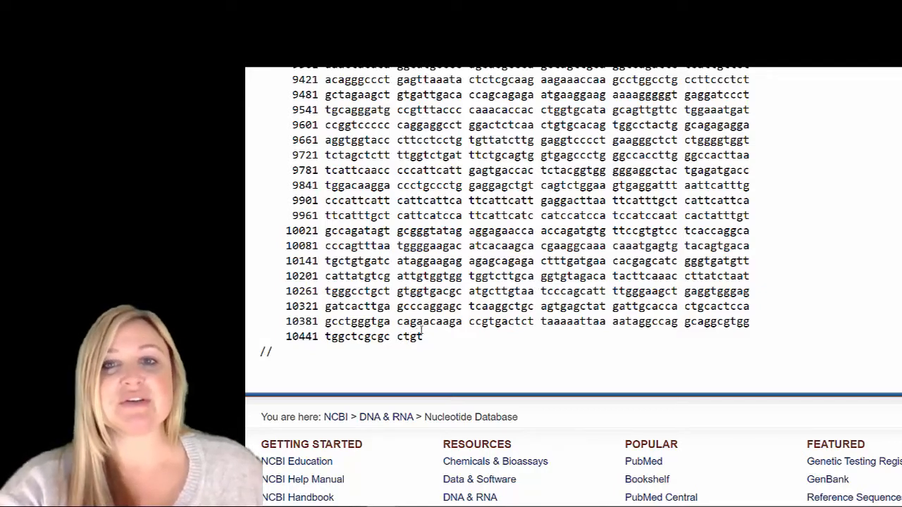
pyautogui.scroll(3)
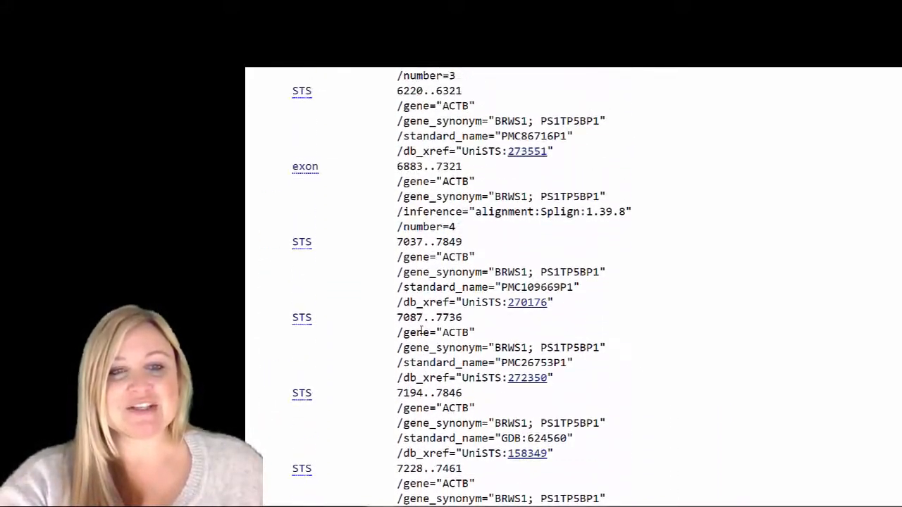
# Step: Highlight the mRNA join exon ranges 5001..5078 and 5939..6067
pyautogui.scroll(3)
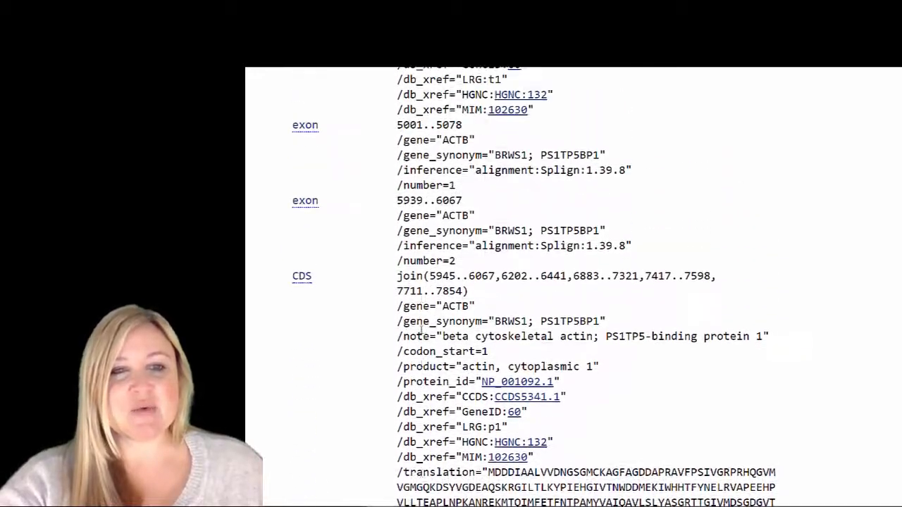
pyautogui.scroll(3)
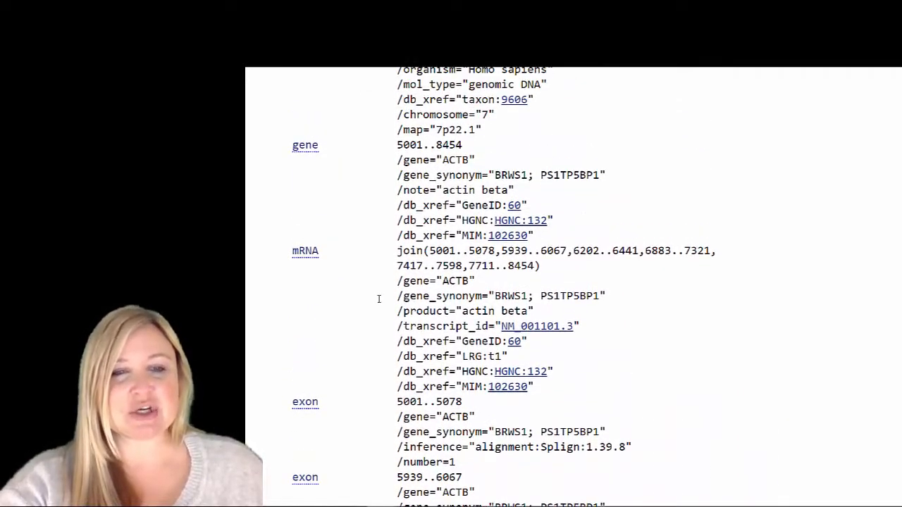
pyautogui.doubleClick(305, 250)
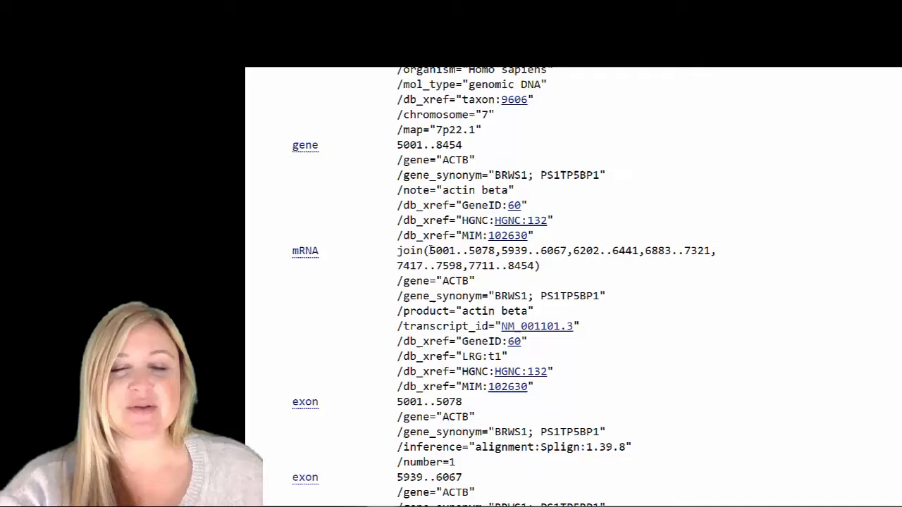
pyautogui.doubleClick(441, 251)
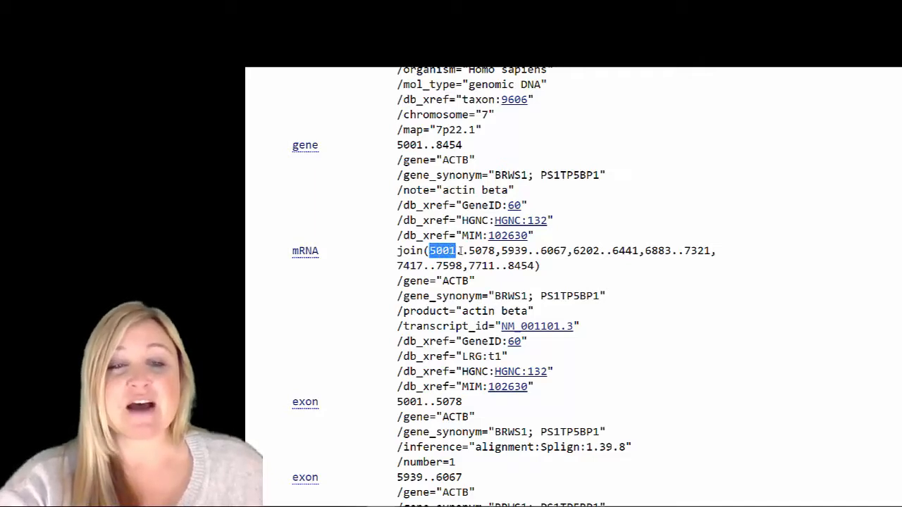
pyautogui.moveTo(430, 250); pyautogui.dragTo(493, 250)
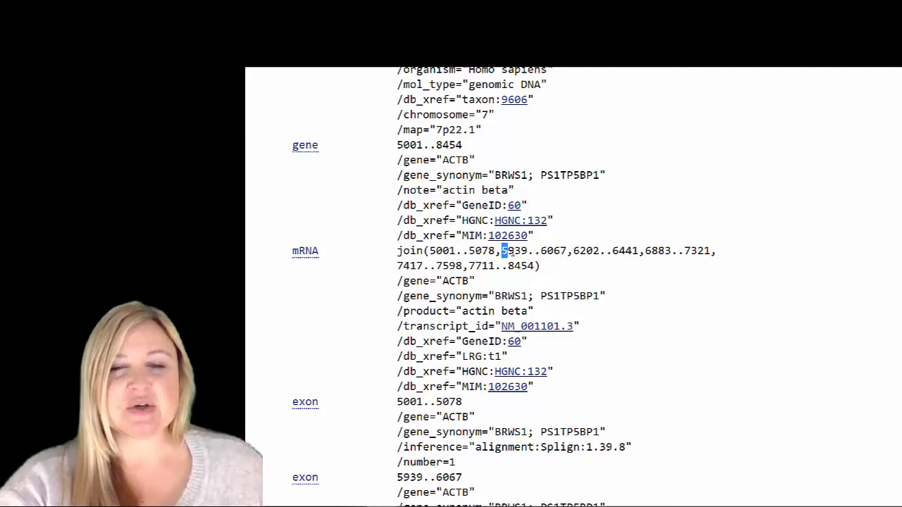
pyautogui.moveTo(500, 250); pyautogui.dragTo(567, 251)
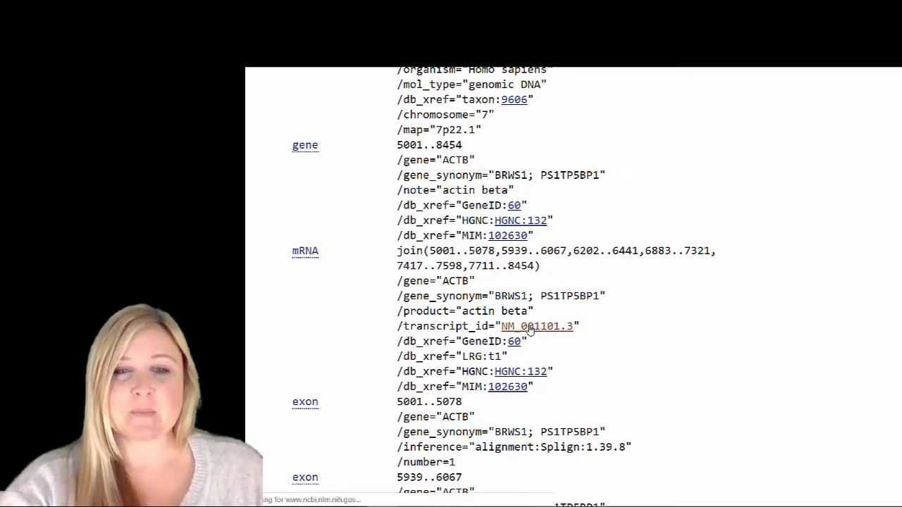
# Step: Open the linked ACTB mRNA record NM_001101.3
pyautogui.click(535, 326)
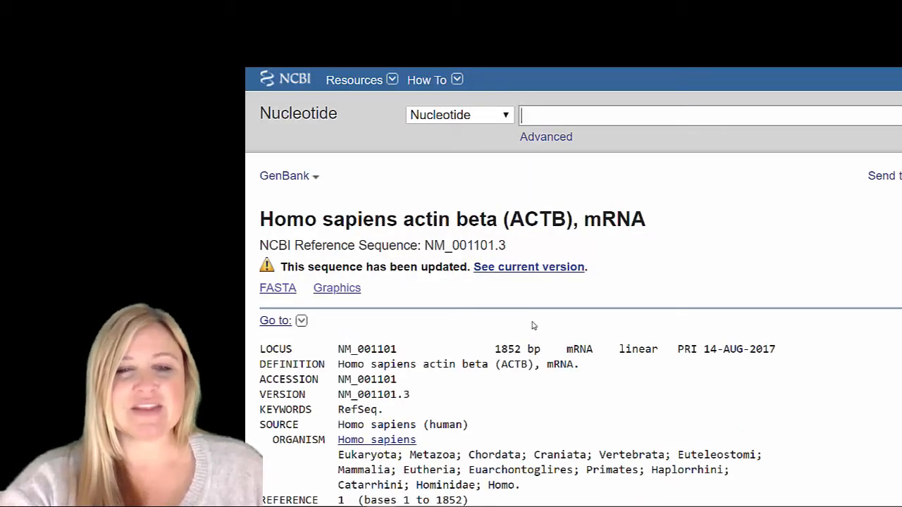
pyautogui.scroll(-3)
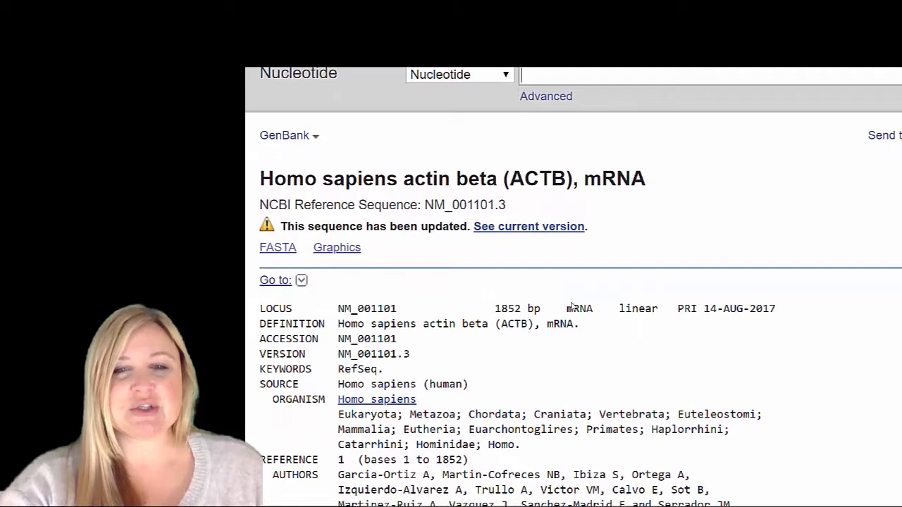
pyautogui.scroll(-3)
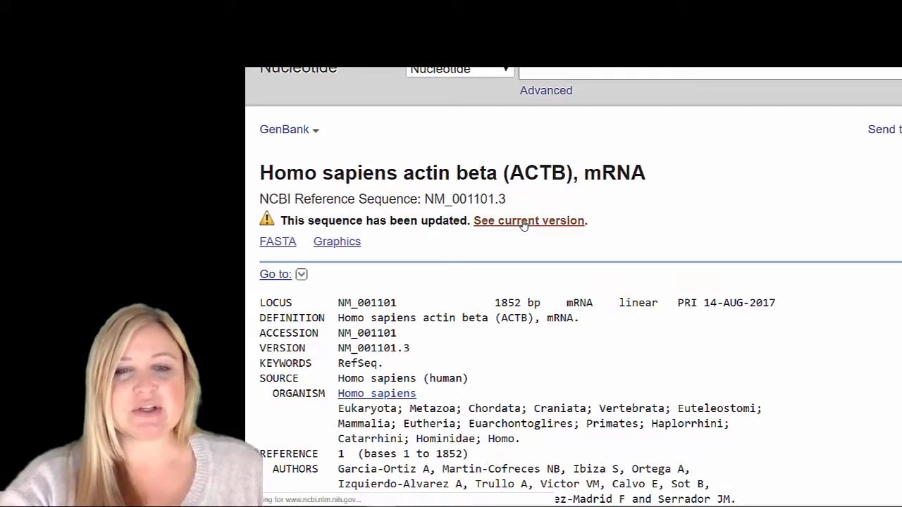
# Step: Load current version NM_001101.5 and highlight its '1812 bp mRNA' length
pyautogui.click(529, 221)
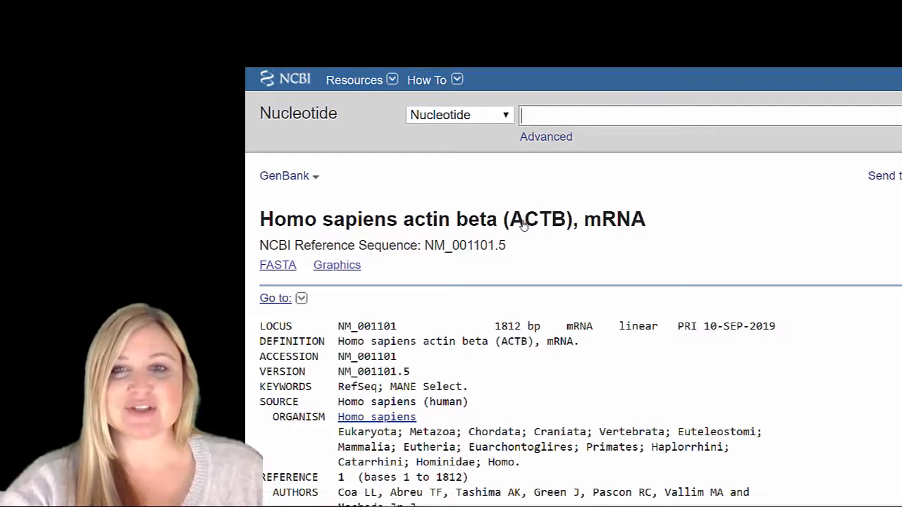
pyautogui.scroll(-3)
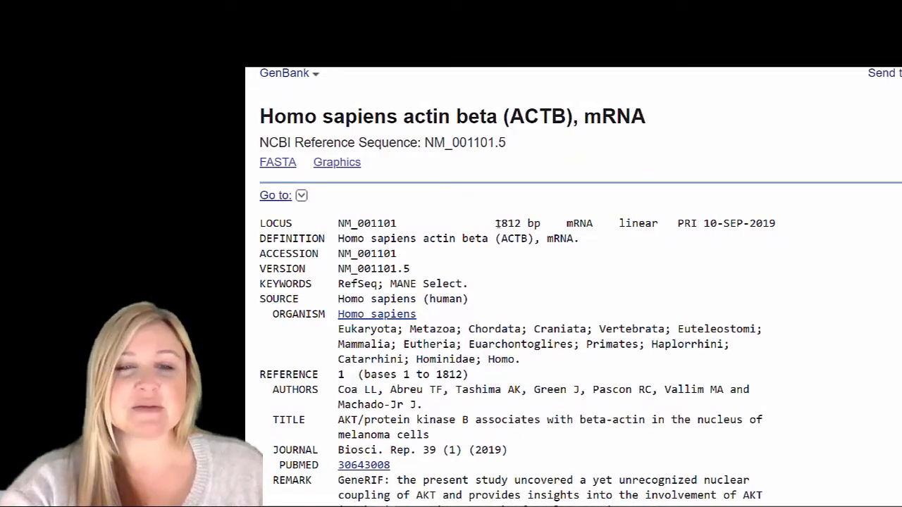
pyautogui.moveTo(495, 223); pyautogui.dragTo(594, 223)
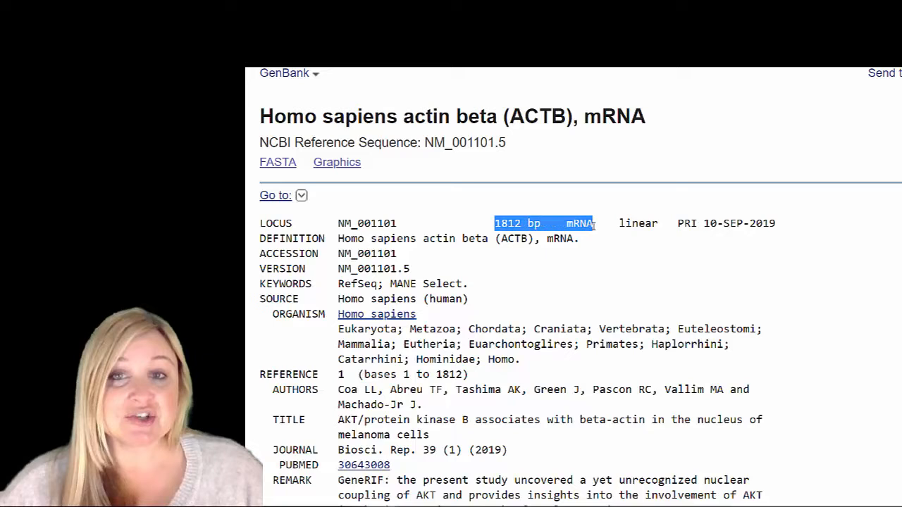
pyautogui.moveTo(558, 312)
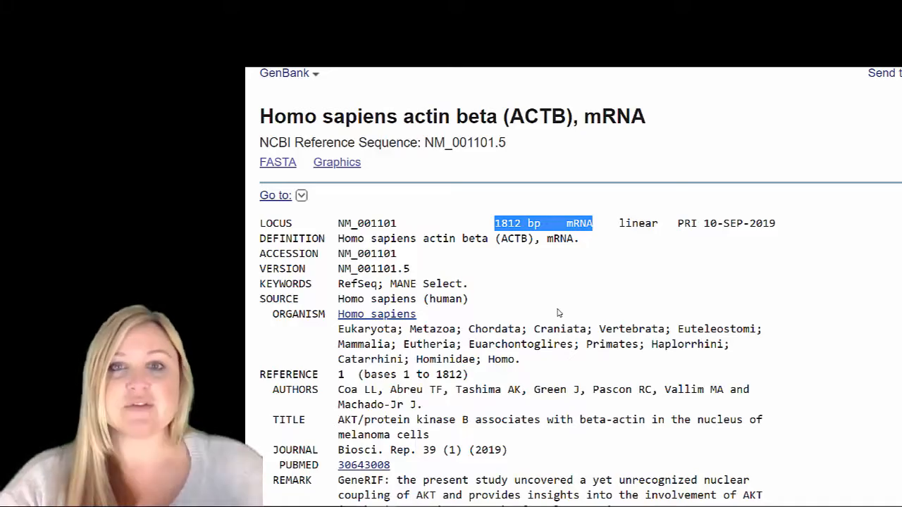
pyautogui.scroll(-3)
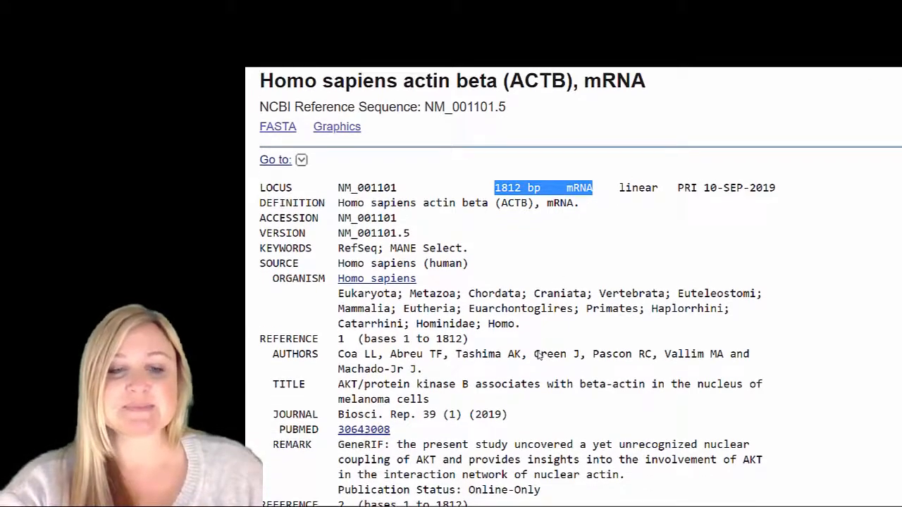
pyautogui.scroll(-3)
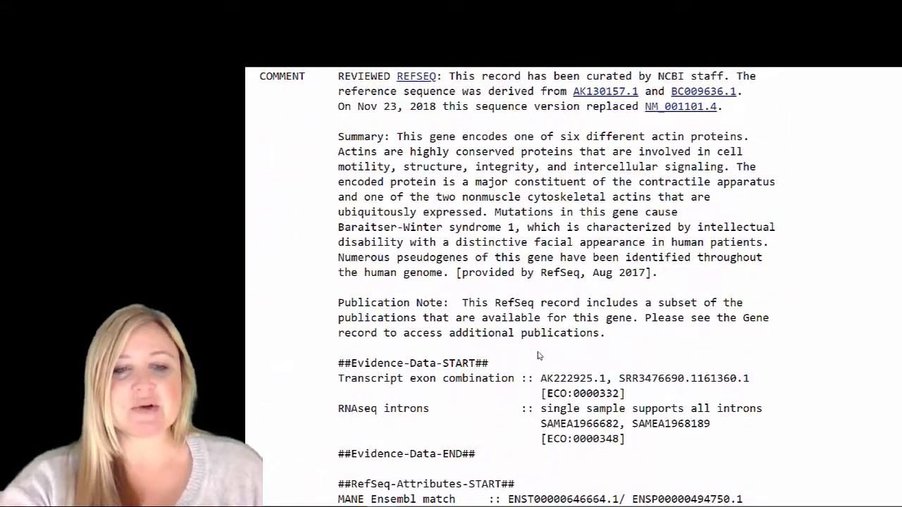
pyautogui.scroll(-3)
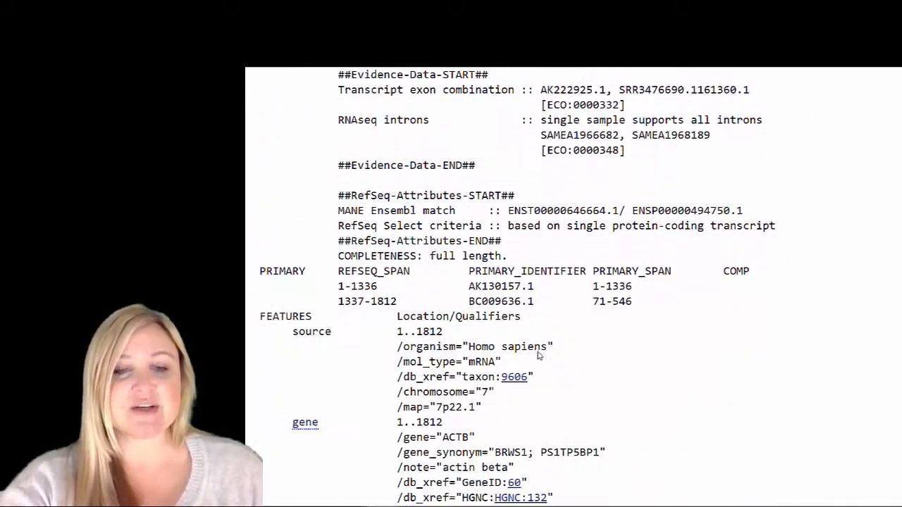
pyautogui.scroll(-3)
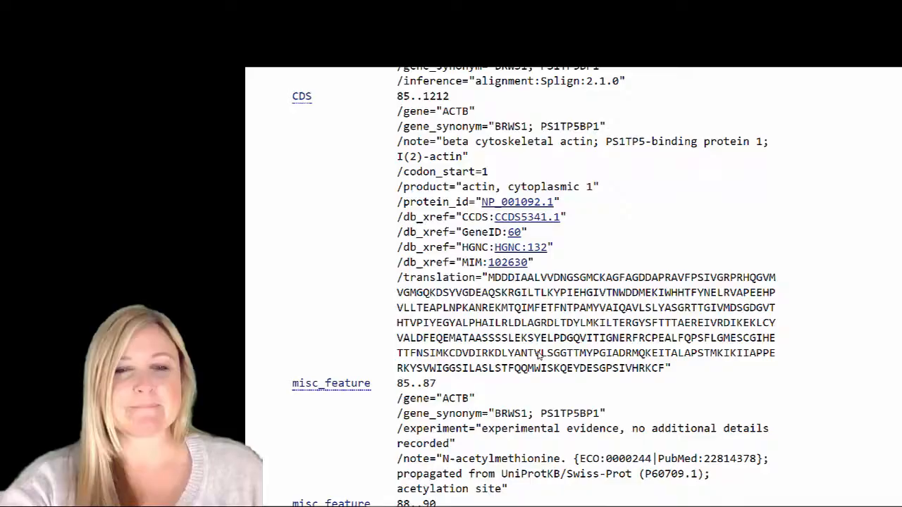
pyautogui.scroll(-3)
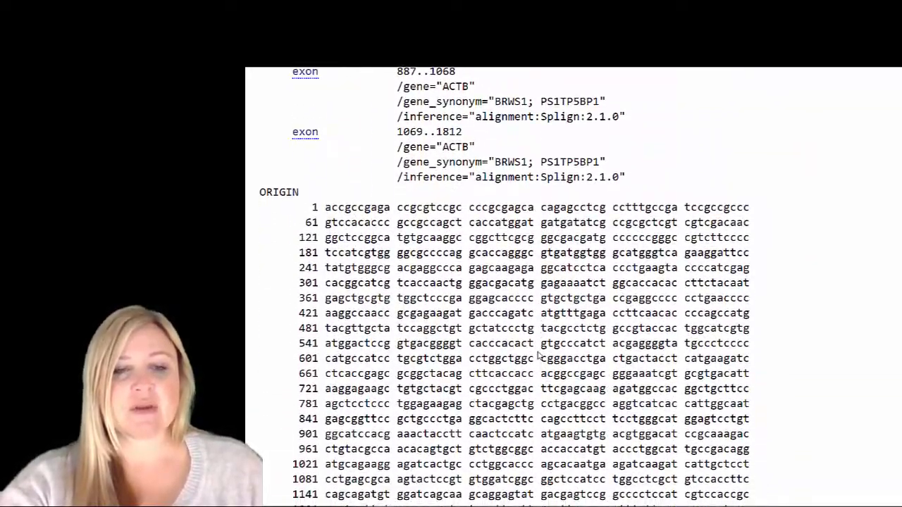
pyautogui.scroll(-3)
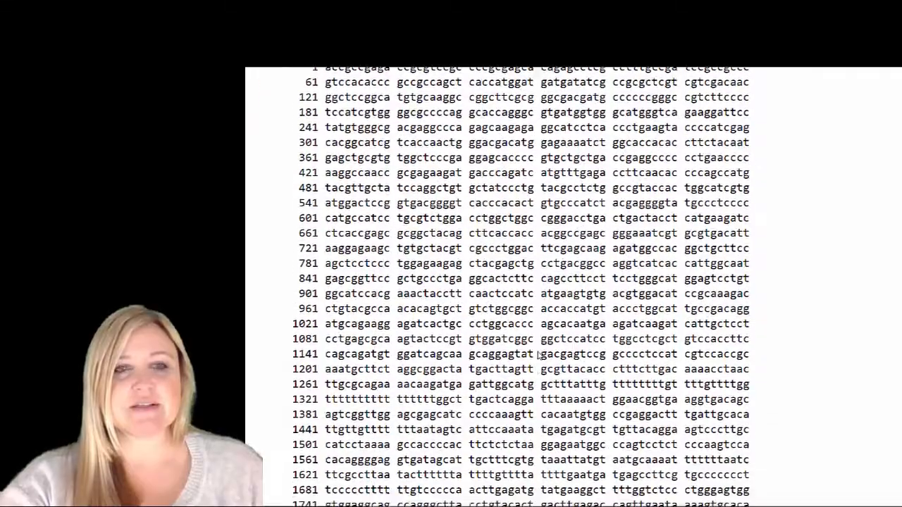
pyautogui.scroll(-3)
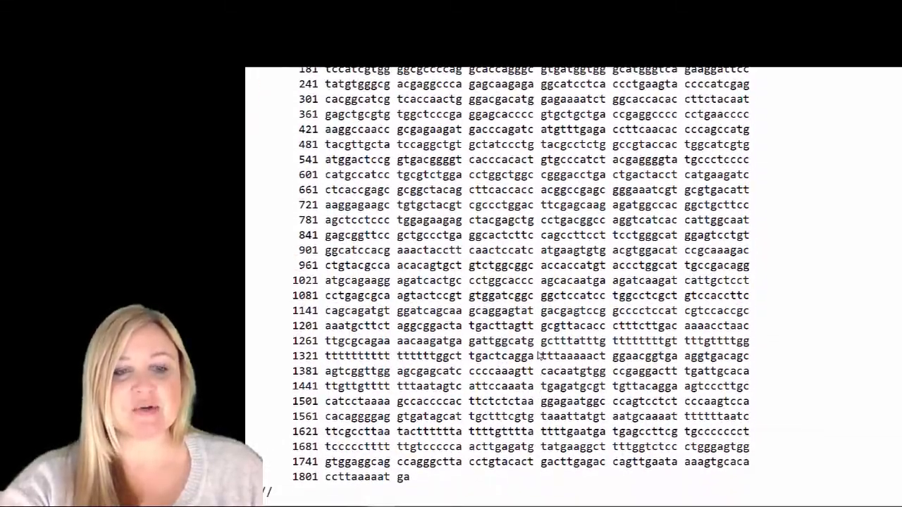
pyautogui.scroll(3)
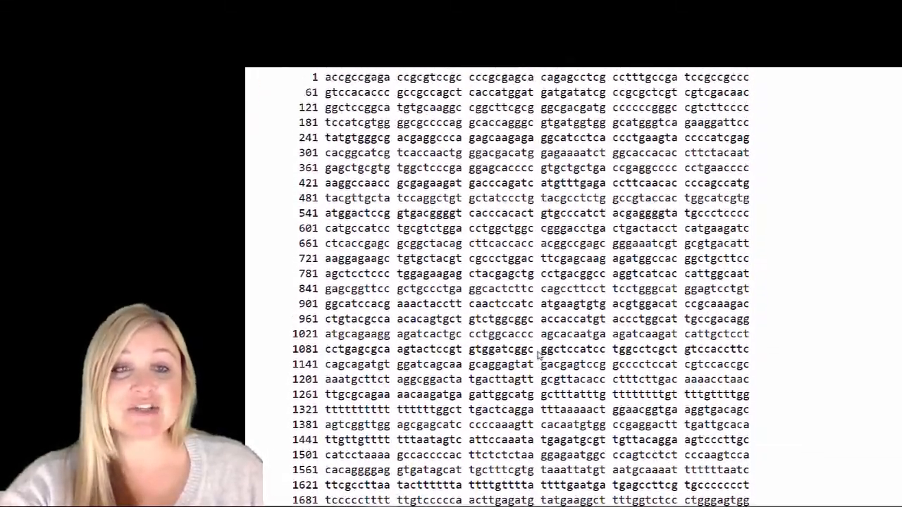
pyautogui.scroll(-3)
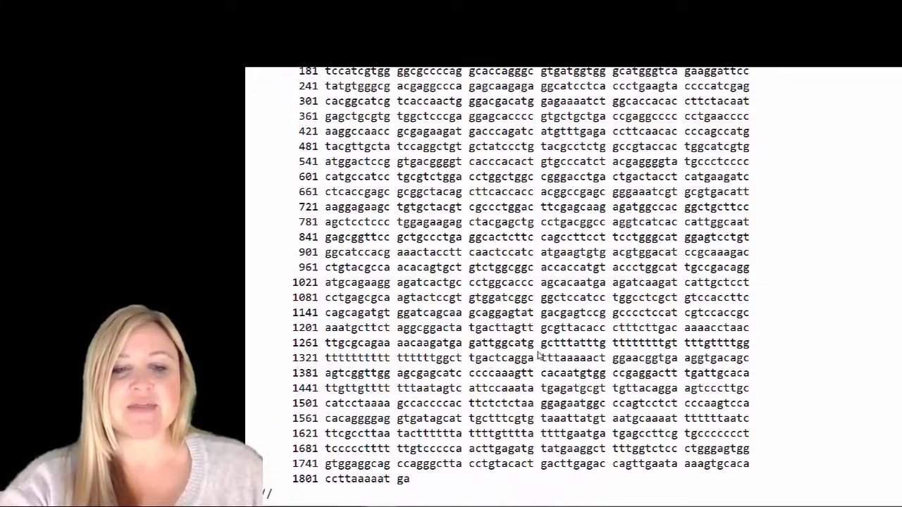
pyautogui.scroll(3)
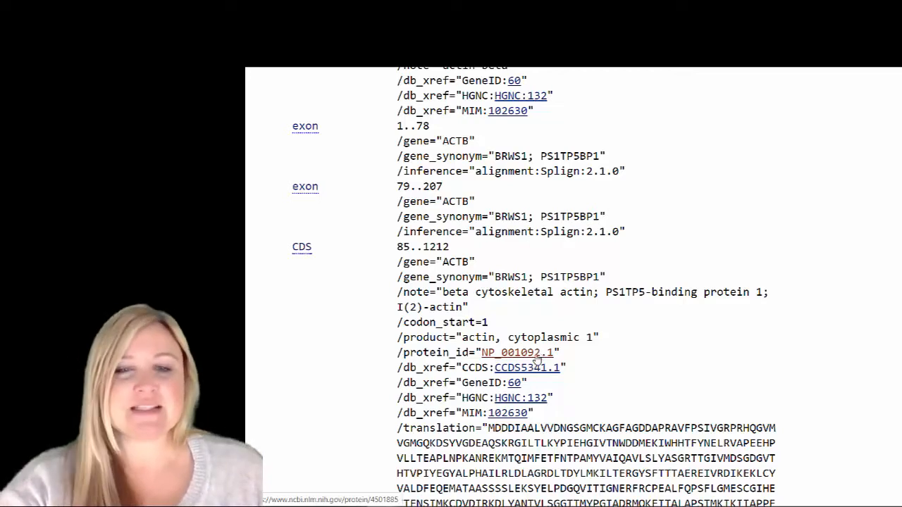
# Step: Follow the CDS /protein_id link to protein record NP_001092.1
pyautogui.scroll(-3)
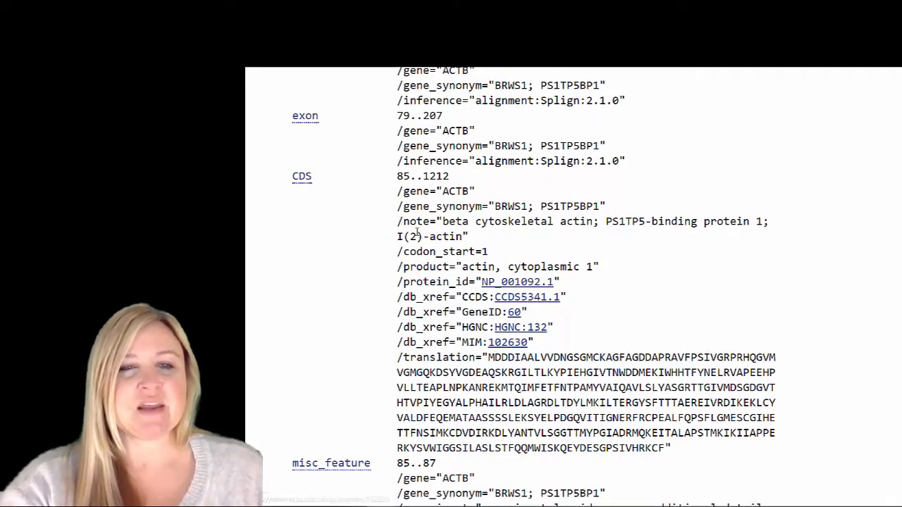
pyautogui.moveTo(412, 342)
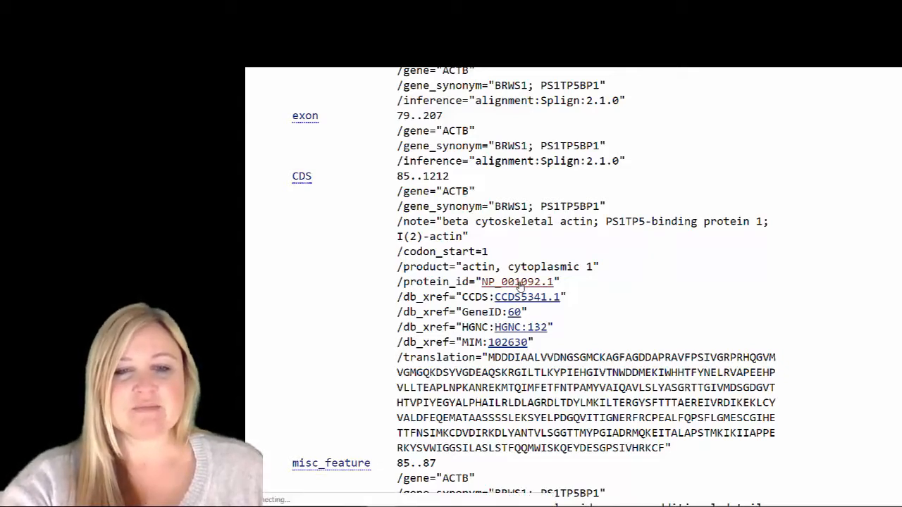
pyautogui.click(514, 282)
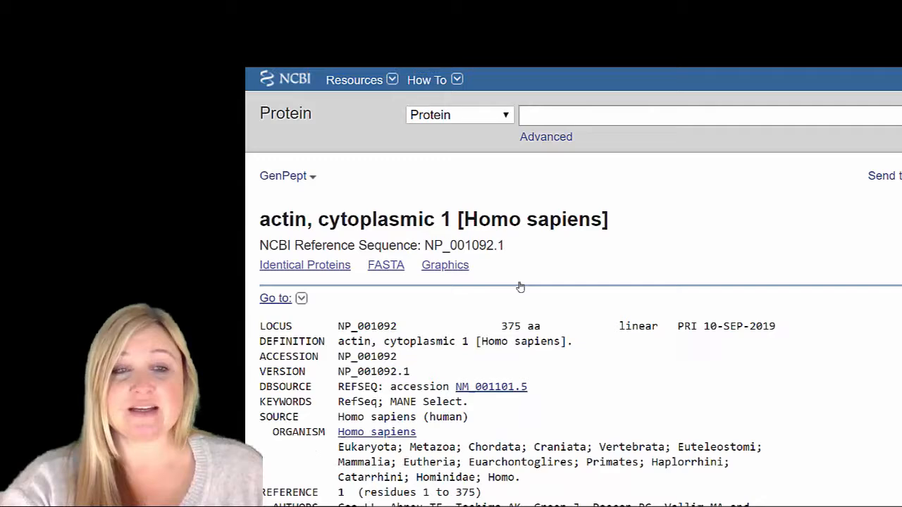
# Step: Highlight '375 aa' on the NP_001092.1 LOCUS line
pyautogui.scroll(-3)
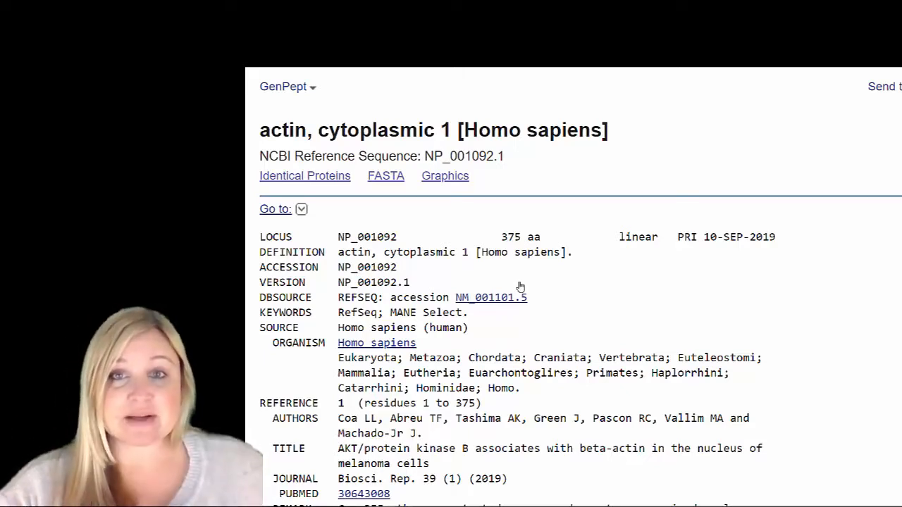
pyautogui.moveTo(479, 237)
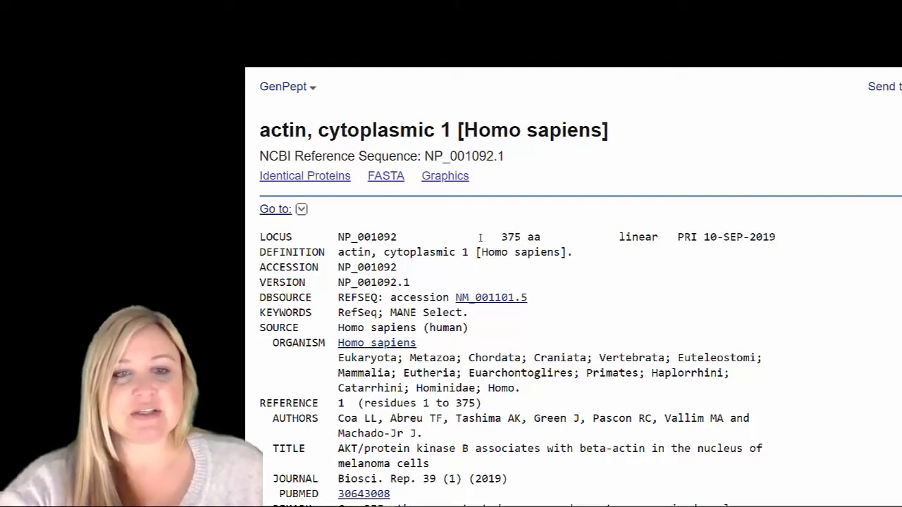
pyautogui.doubleClick(514, 236)
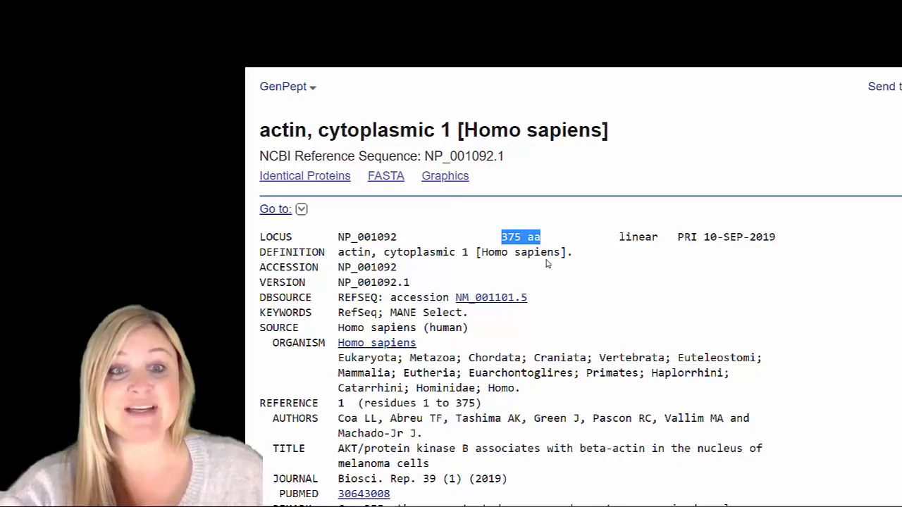
pyautogui.moveTo(567, 269)
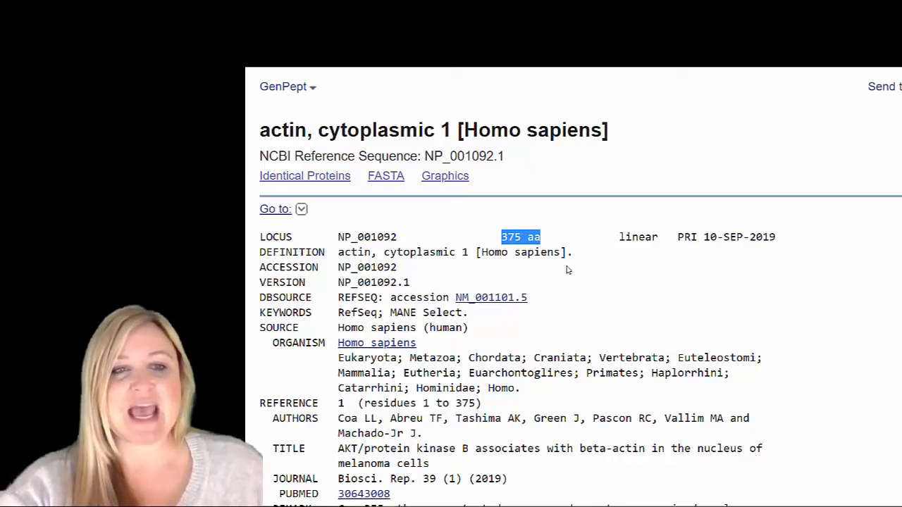
# Step: Scroll past references and features to ORIGIN and mark the first residue 'm'
pyautogui.scroll(-3)
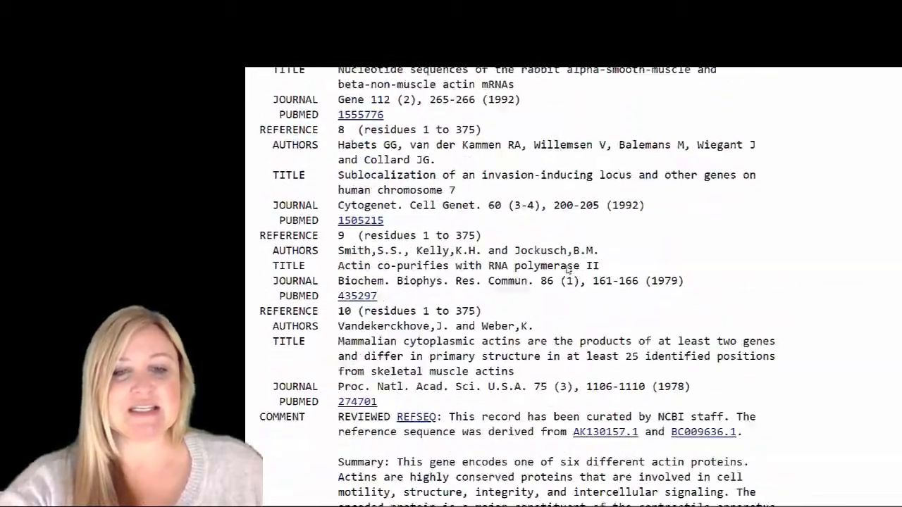
pyautogui.scroll(-3)
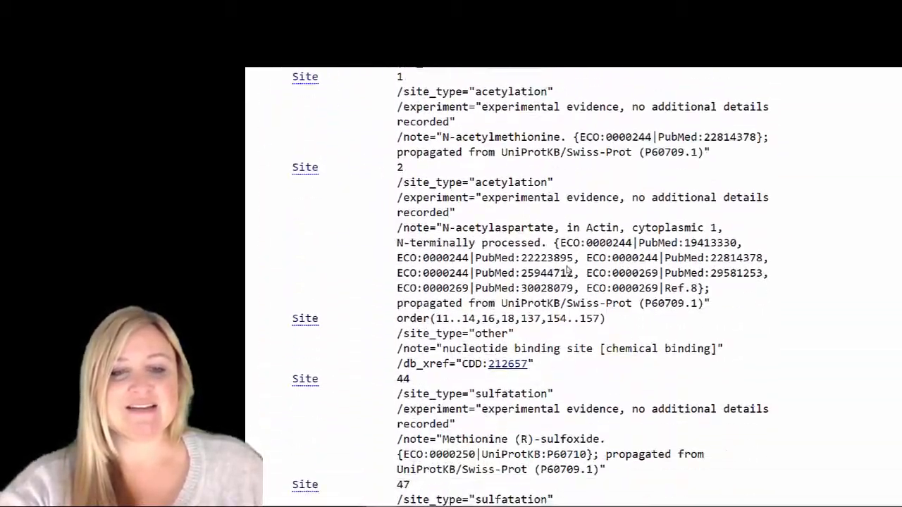
pyautogui.scroll(-3)
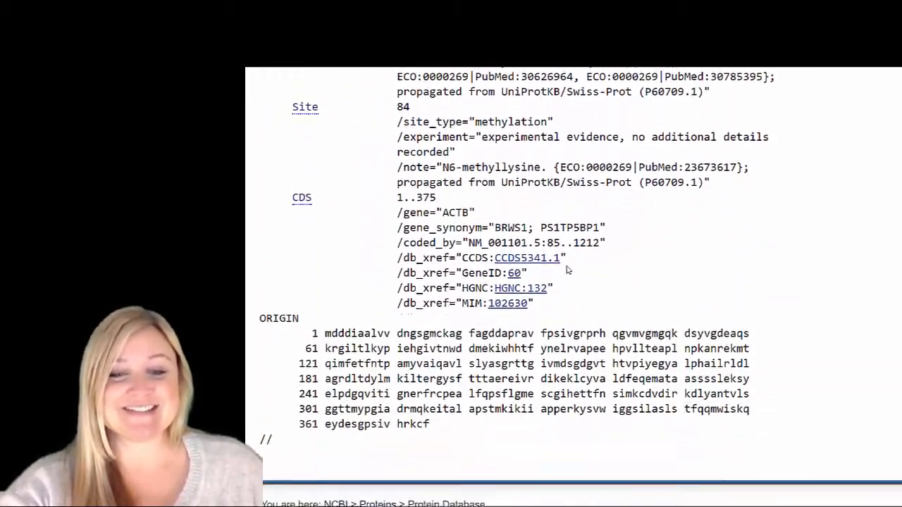
pyautogui.scroll(-3)
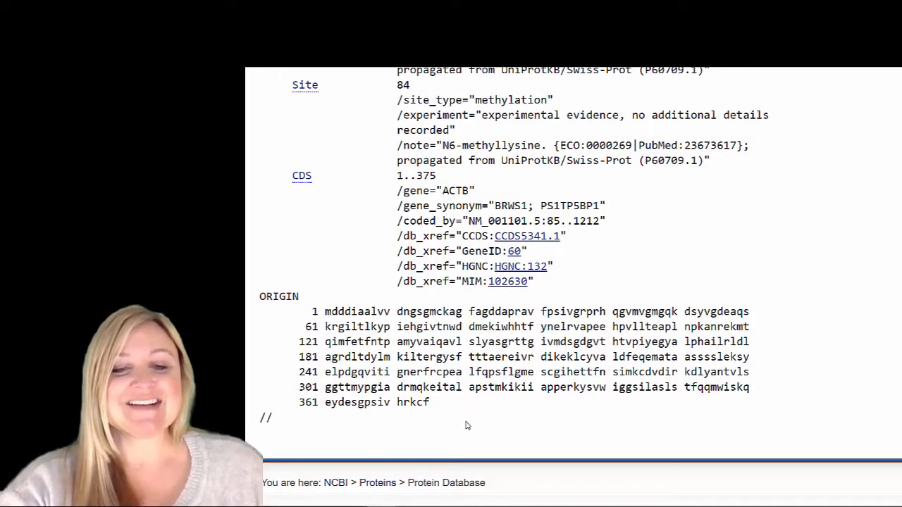
pyautogui.moveTo(307, 295)
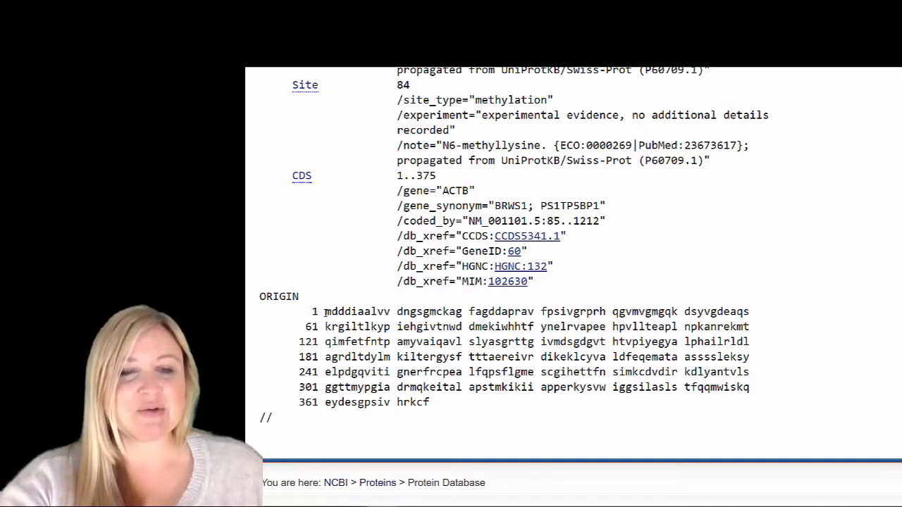
pyautogui.doubleClick(326, 312)
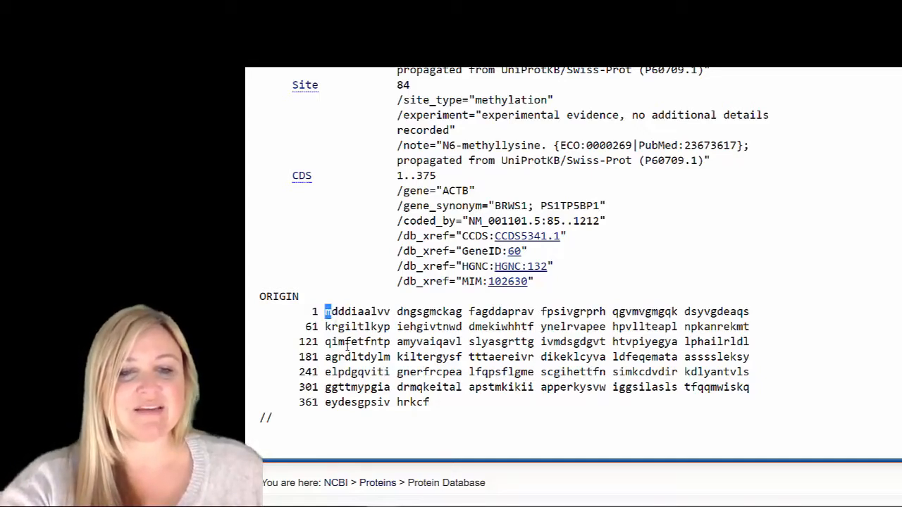